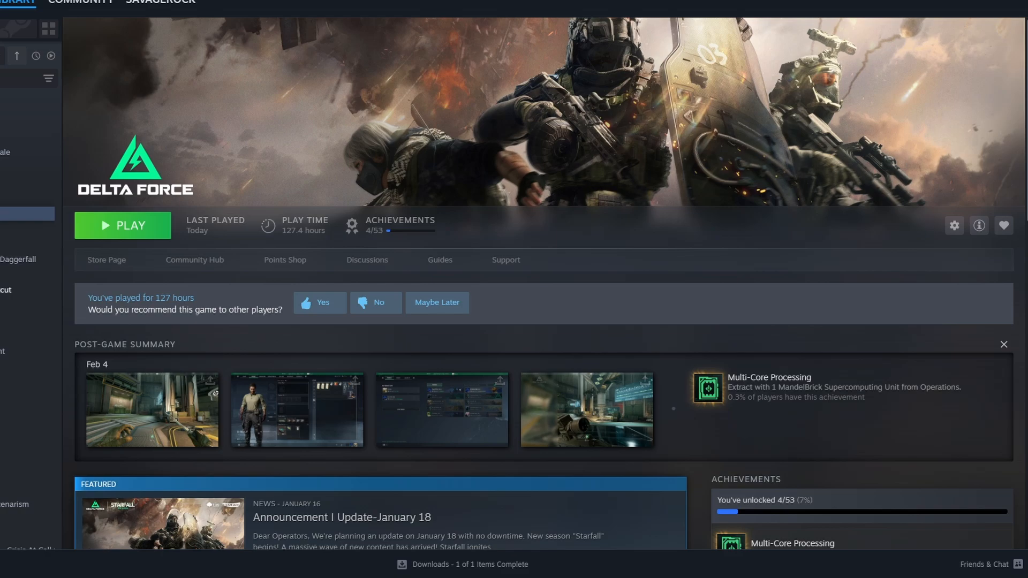
mouse_move(139, 405)
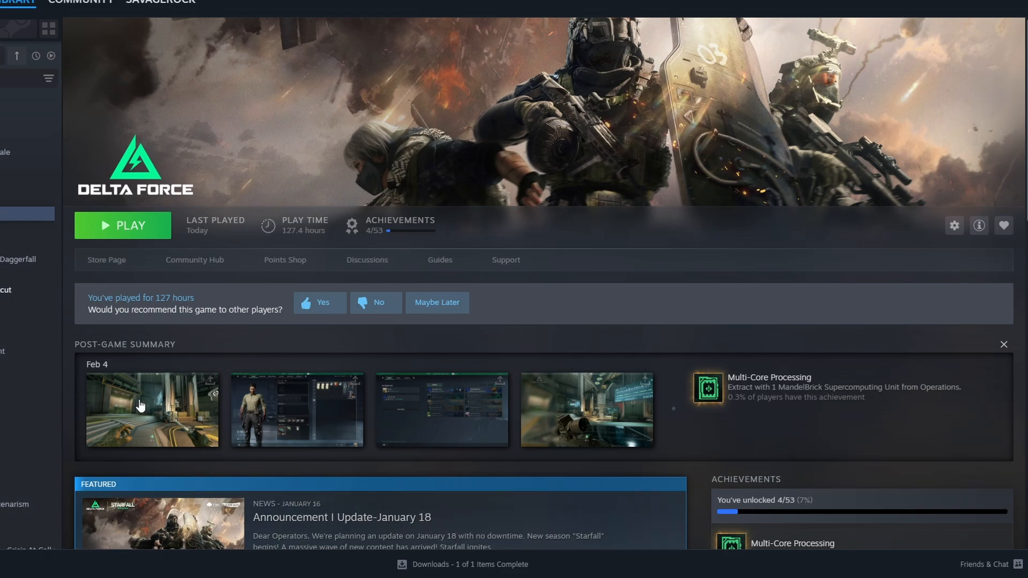
mouse_move(585, 293)
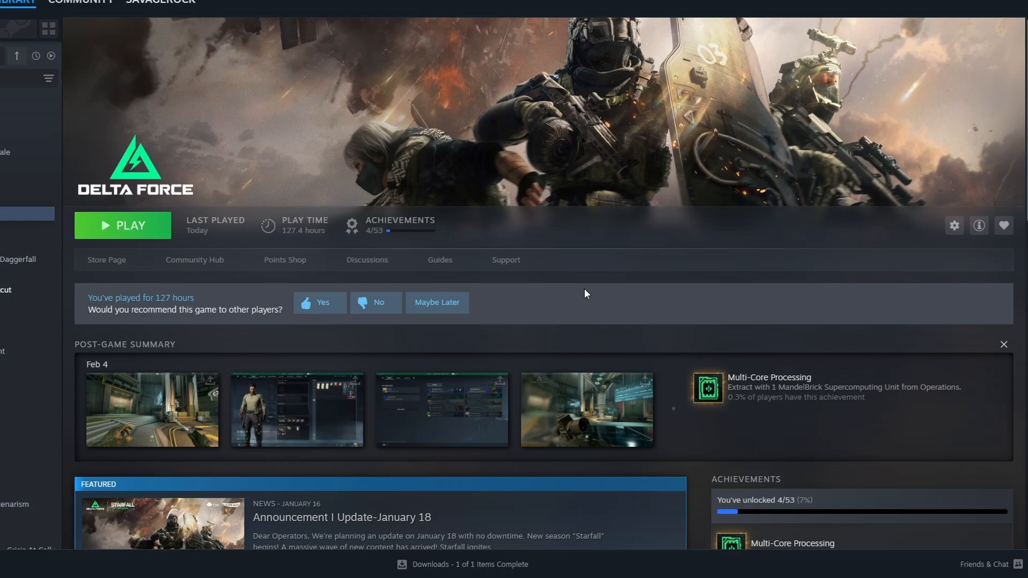
From Delta Force's Steam Properties, browse the Installed Files (87.23 GB on drive E) to its folder
left_click(954, 226)
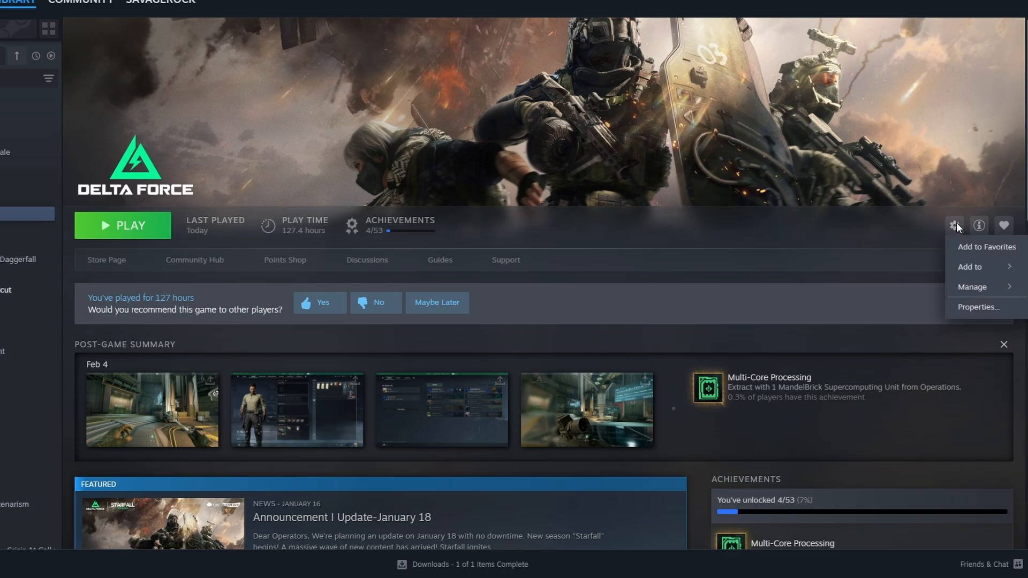
mouse_move(978, 307)
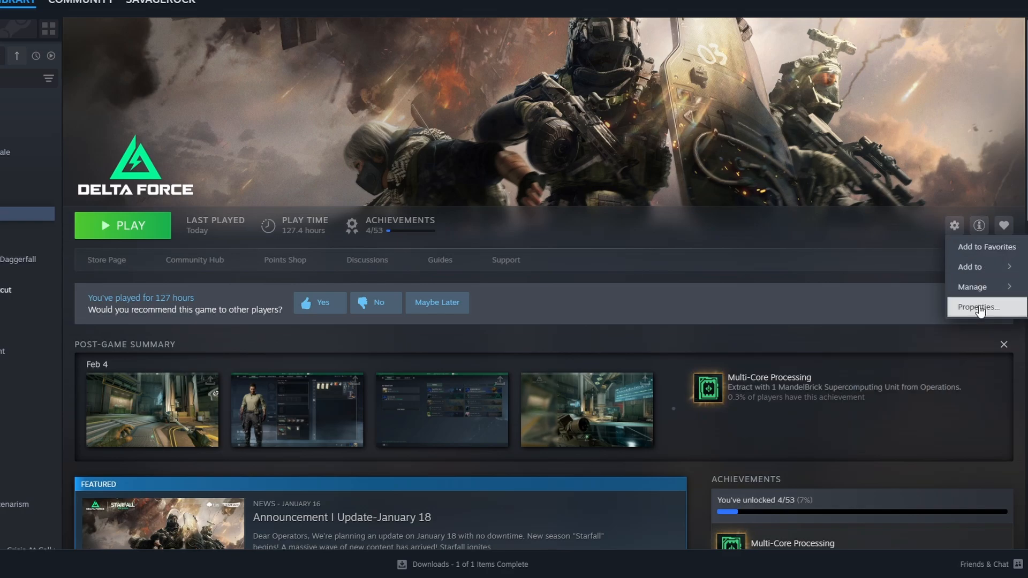
left_click(978, 307)
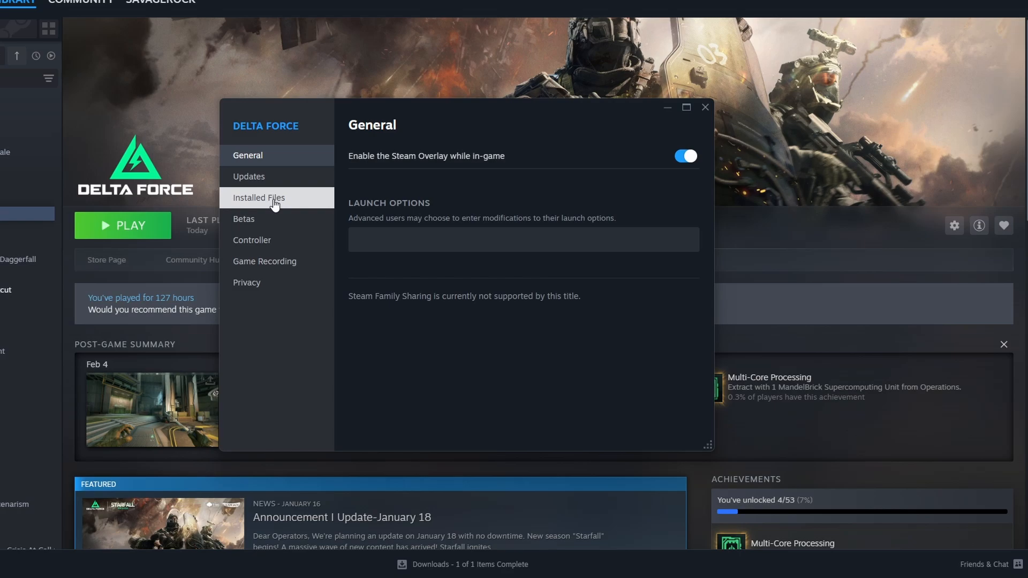
left_click(258, 197)
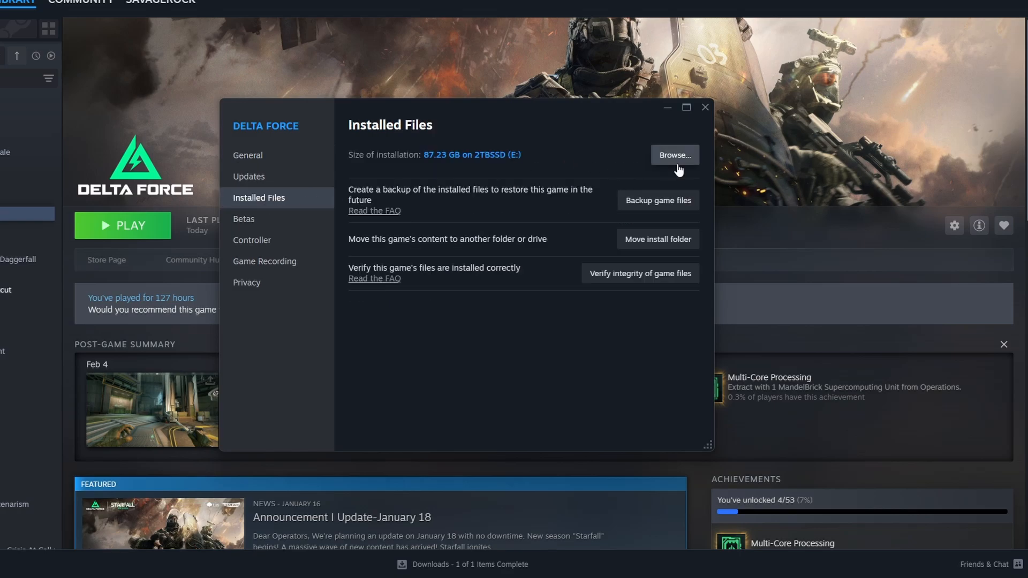
left_click(674, 155)
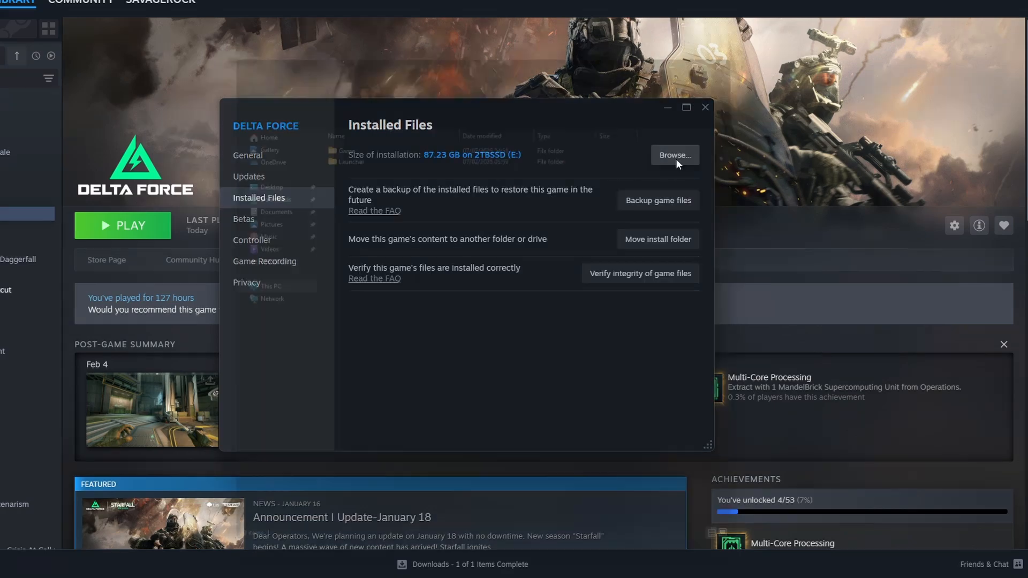
Navigate Game\DeltaForce\Binaries\Win64 to reach DeltaForceClient-Win64-Shipping
left_click(673, 154)
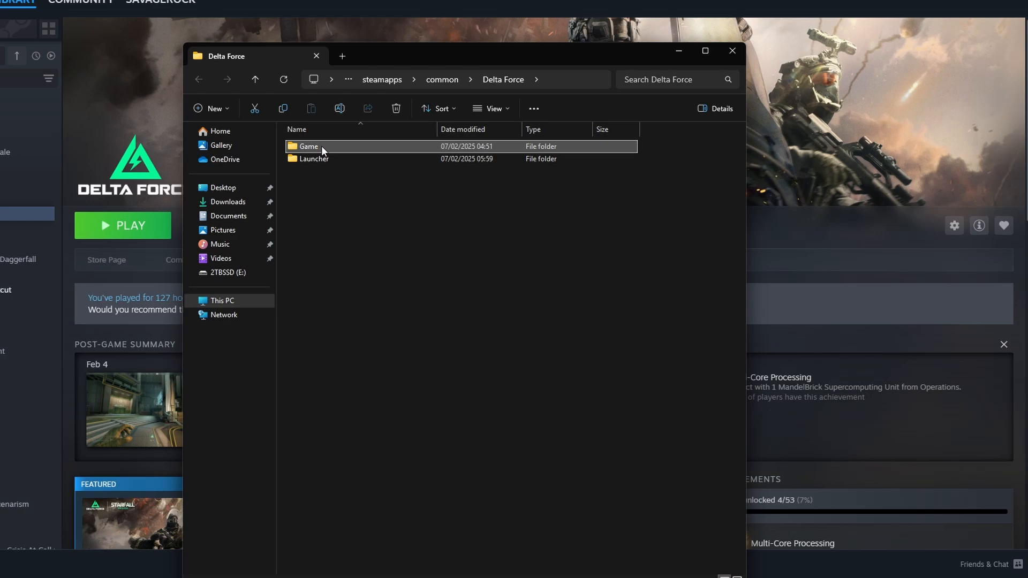
double_click(309, 146)
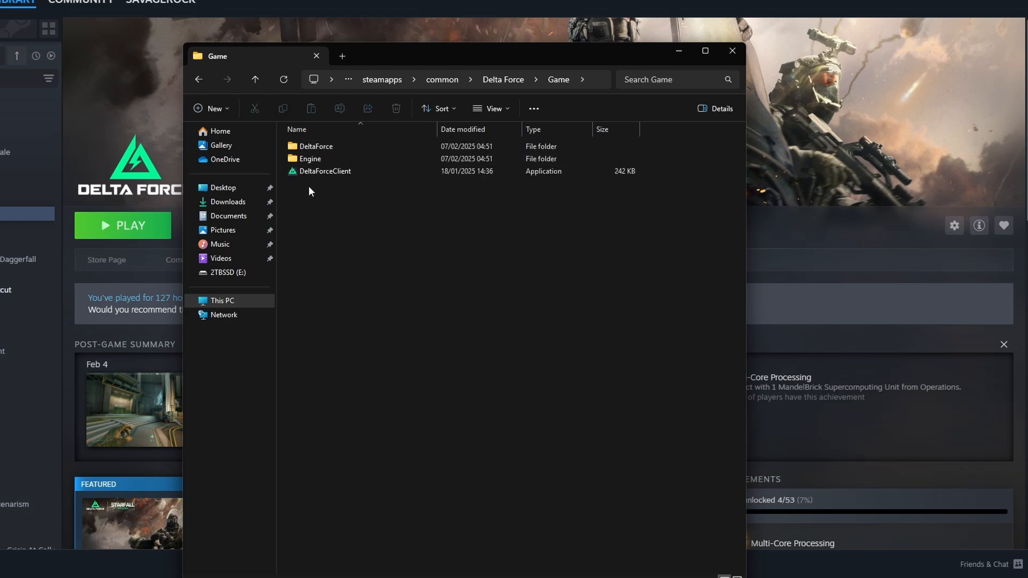
mouse_move(327, 196)
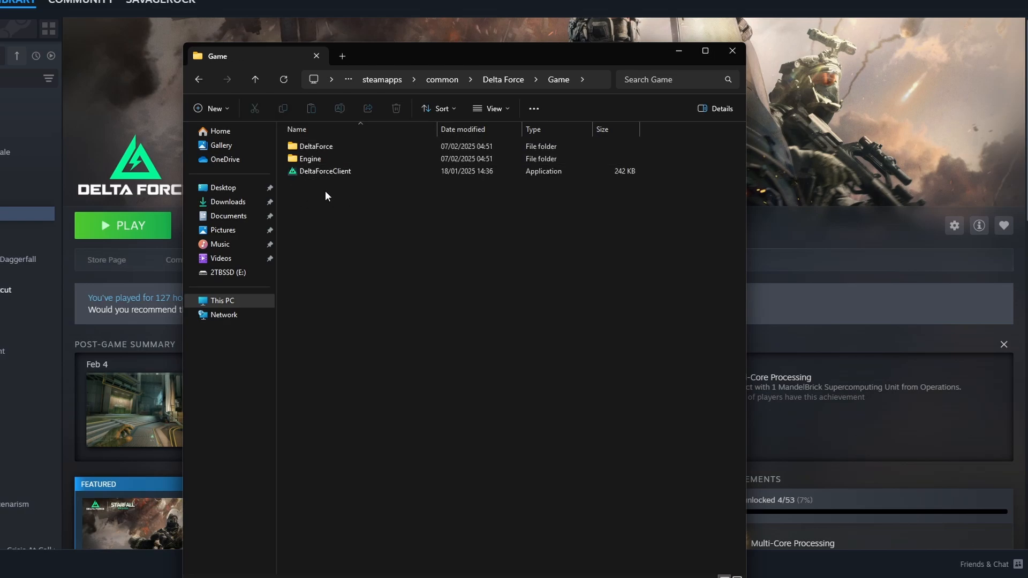
left_click(317, 146)
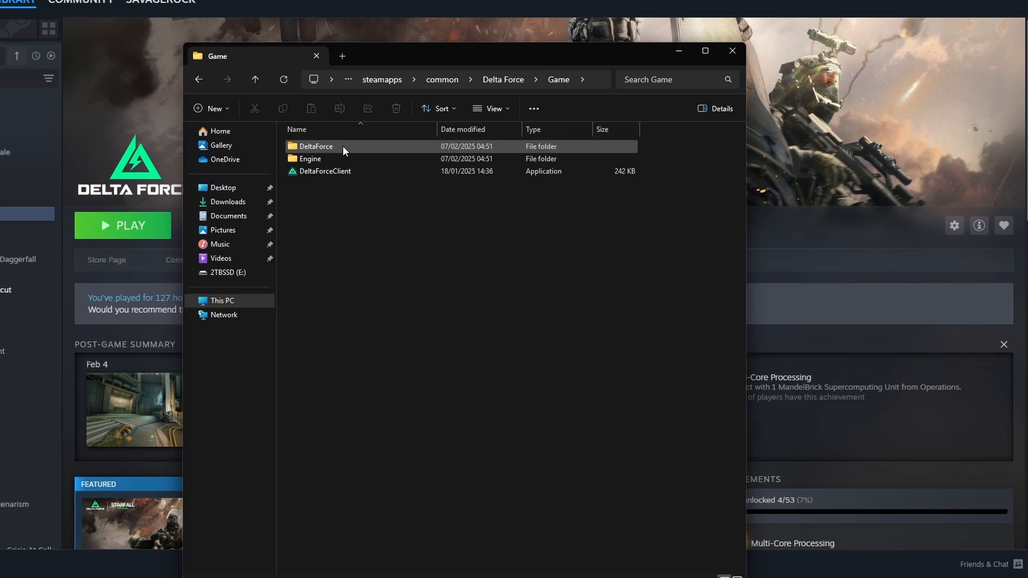
double_click(317, 147)
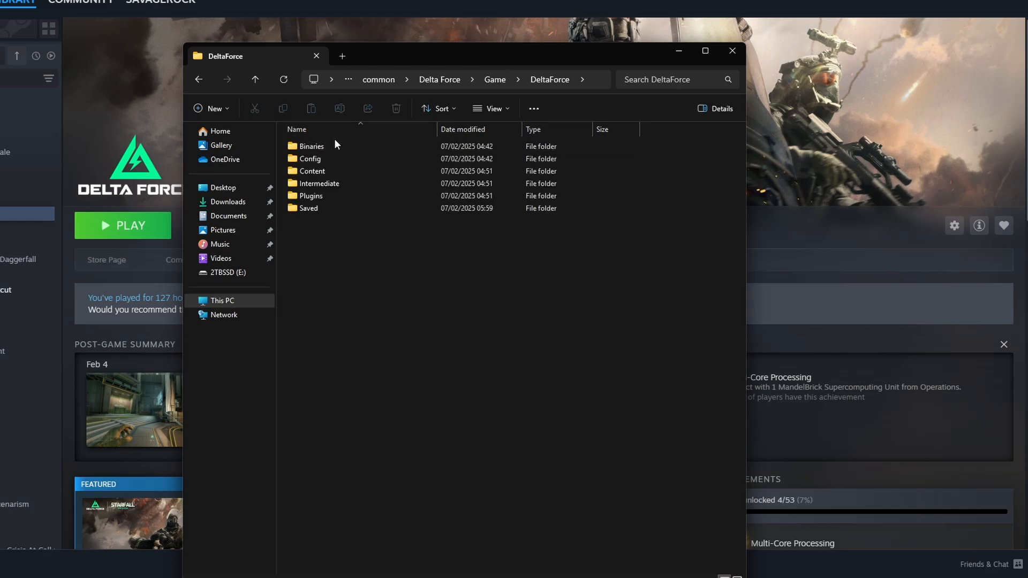
double_click(311, 147)
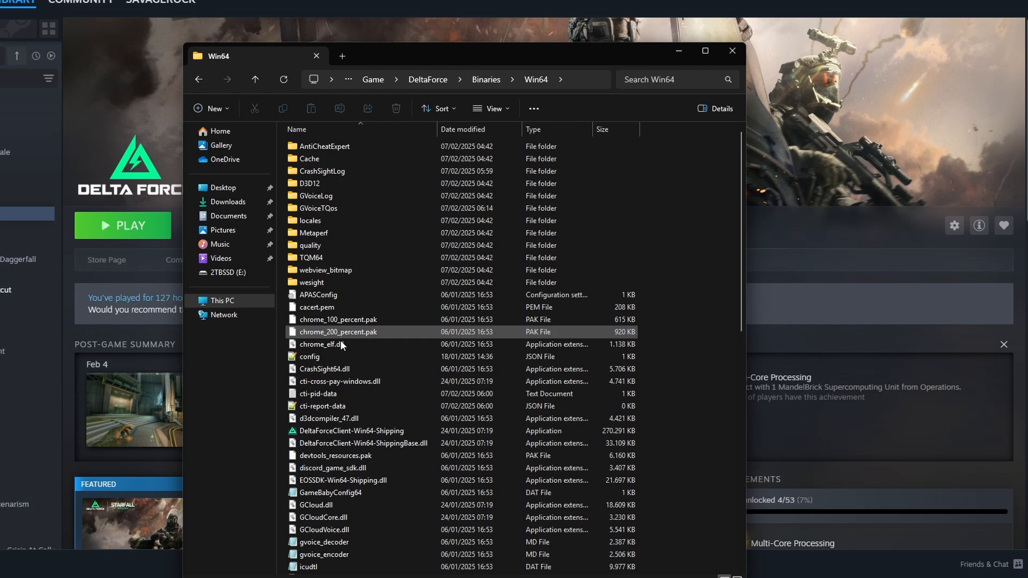
scroll("down", 3)
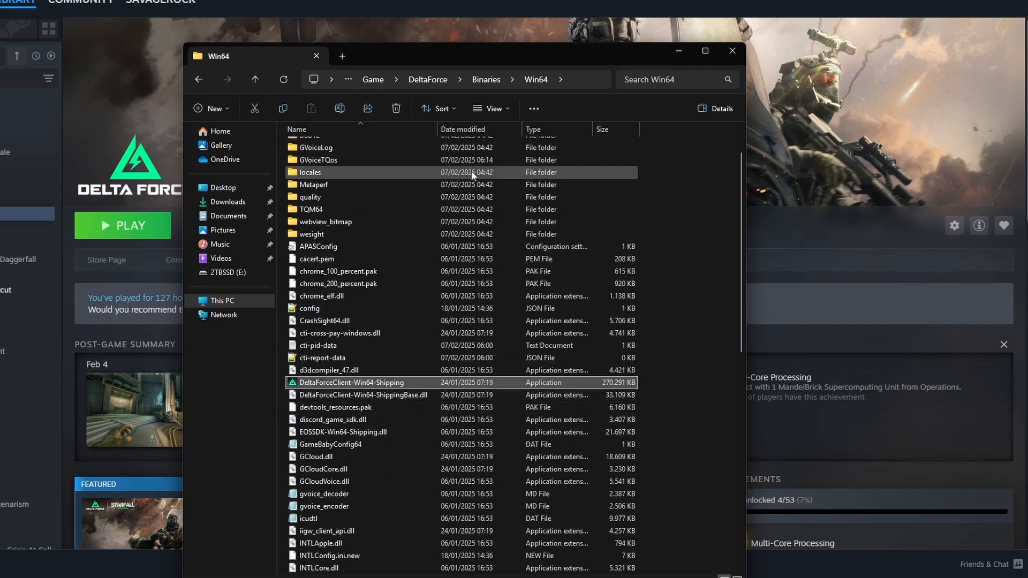
mouse_move(586, 83)
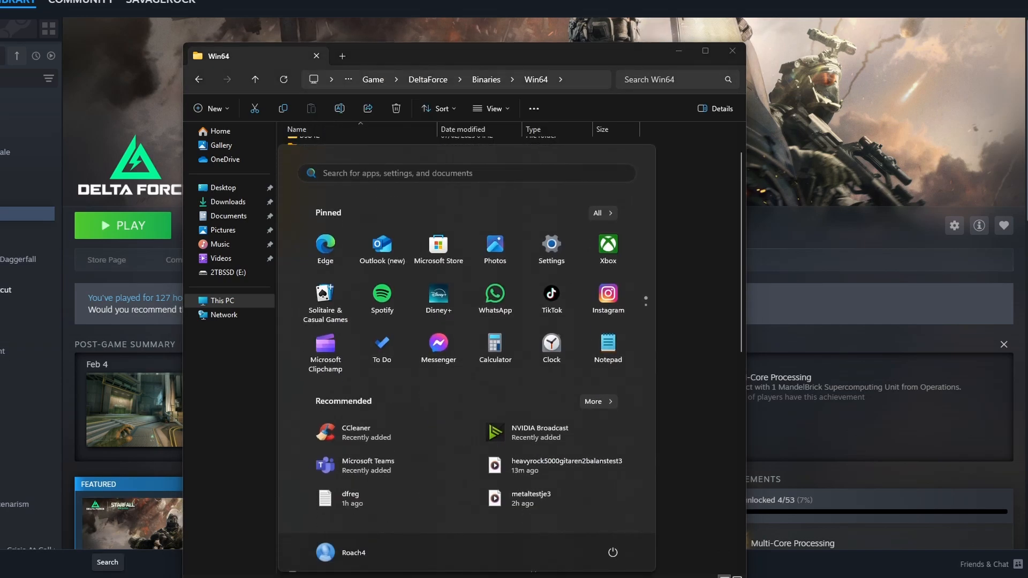
Search 'grap' from Start and reach Display Graphics' custom settings for applications
type("grap")
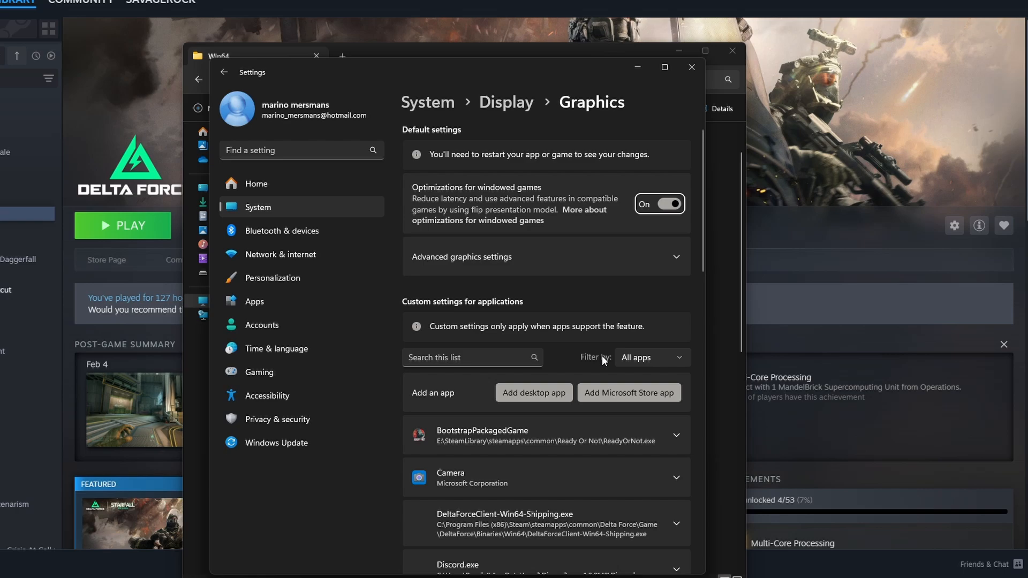
scroll("down", 3)
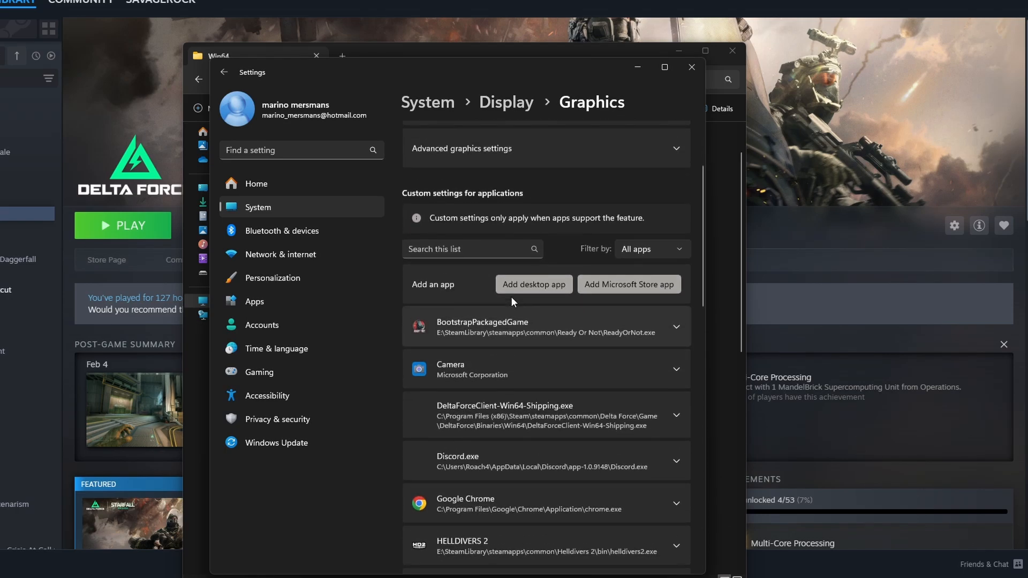
scroll("up", 3)
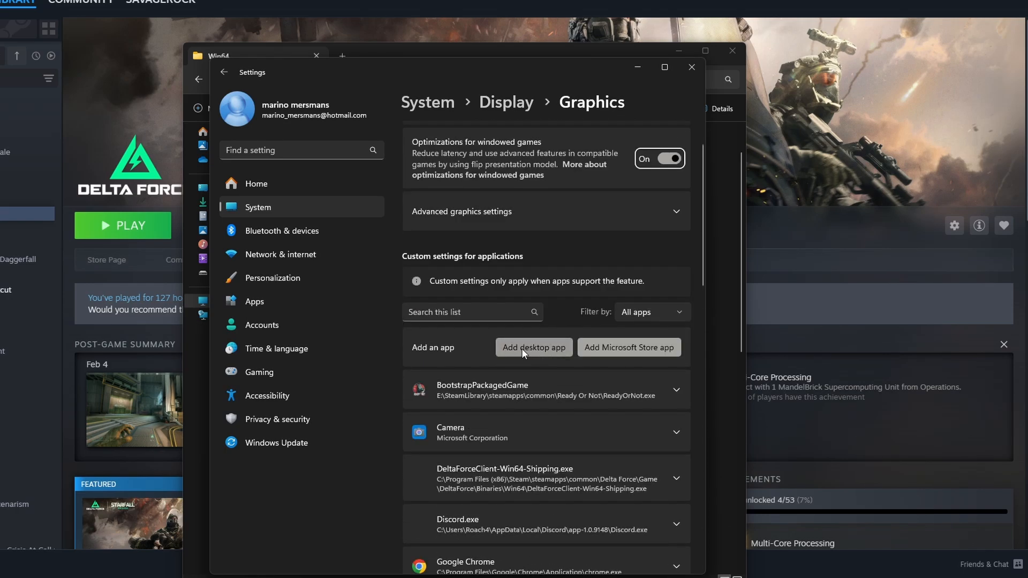
Add DeltaForceClient-Win64-Shipping from E:\SteamLibrary\...\Binaries\Win64 as a desktop app
left_click(533, 347)
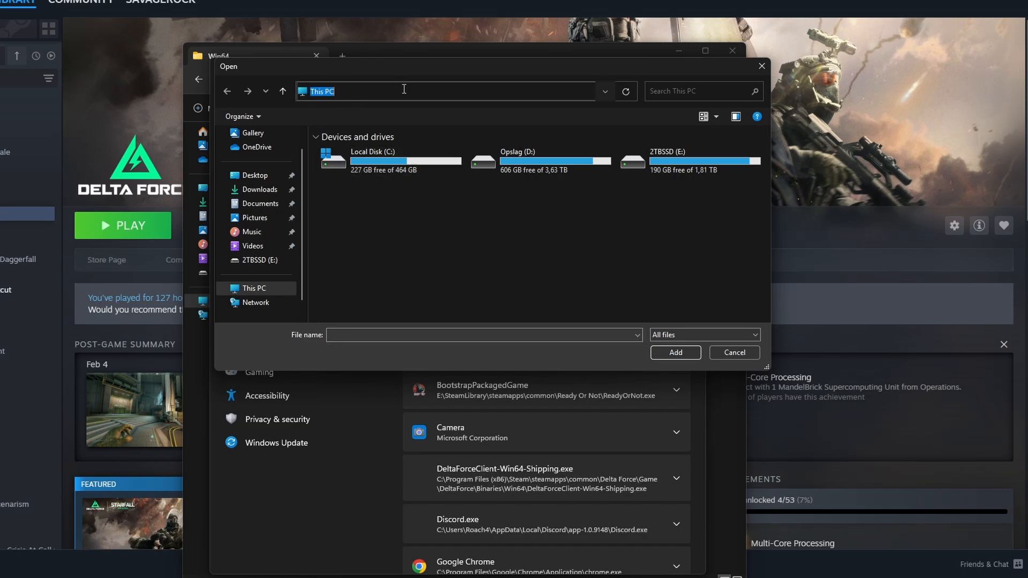
type("E:\\SteamLibrary\\steamapps\\common\\Delta Force\\Game\\DeltaForce\\Binaries\\Win64")
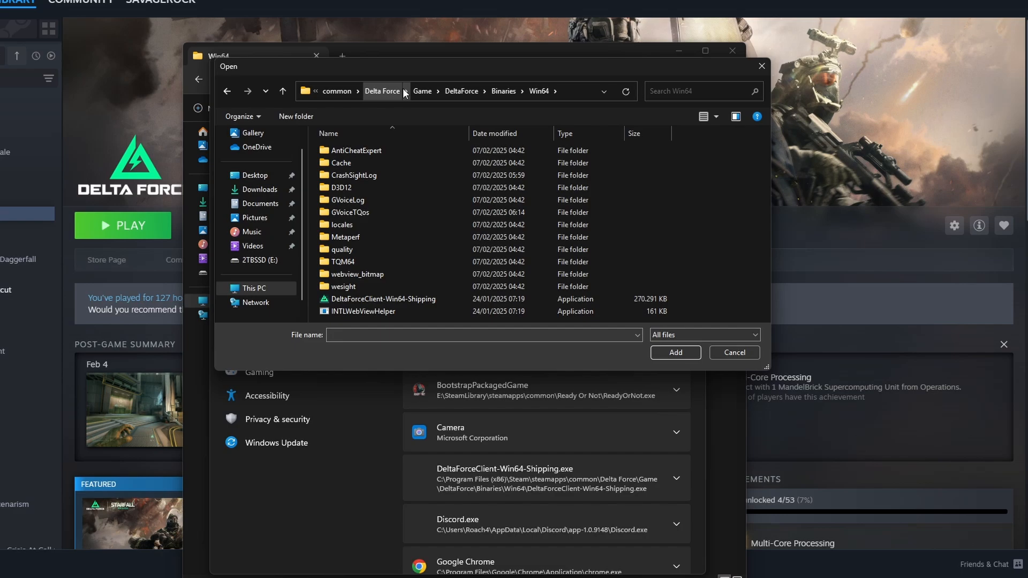
mouse_move(384, 299)
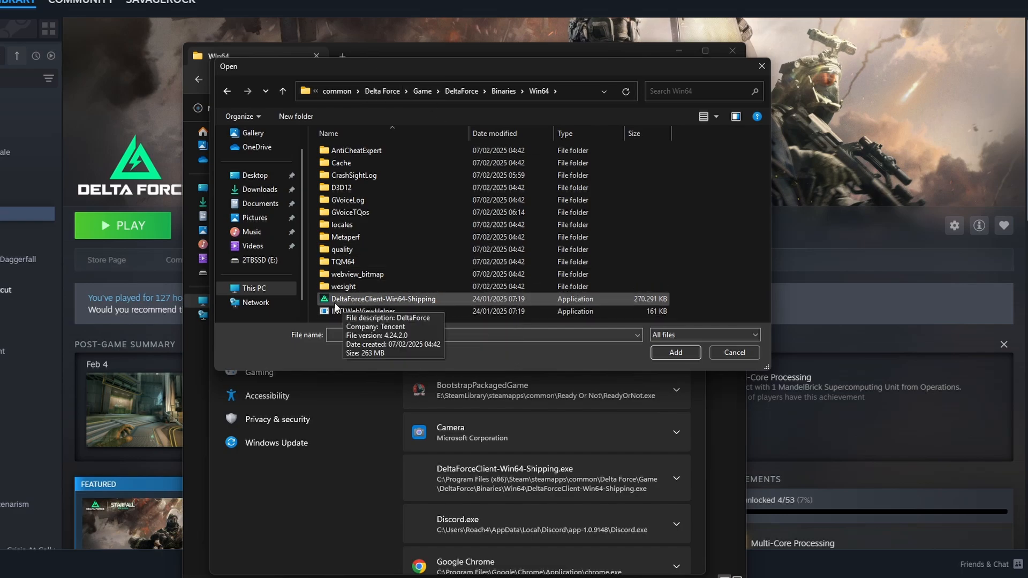
mouse_move(410, 304)
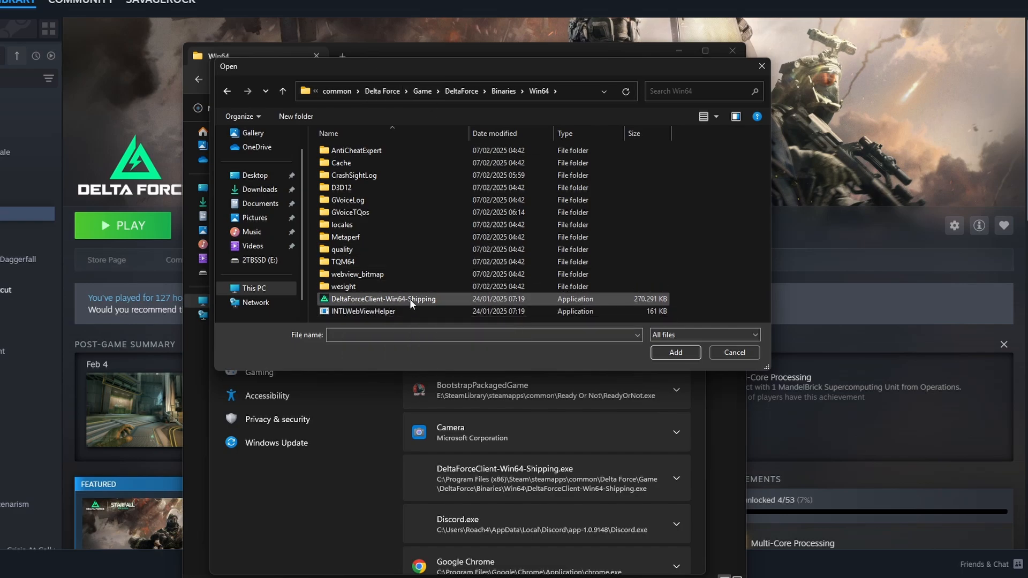
left_click(383, 299)
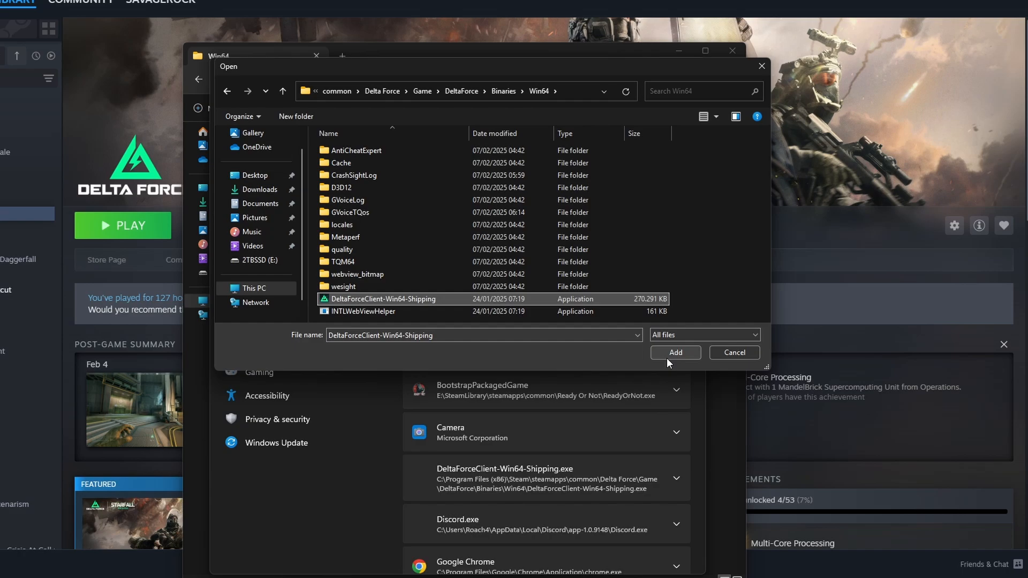
mouse_move(477, 469)
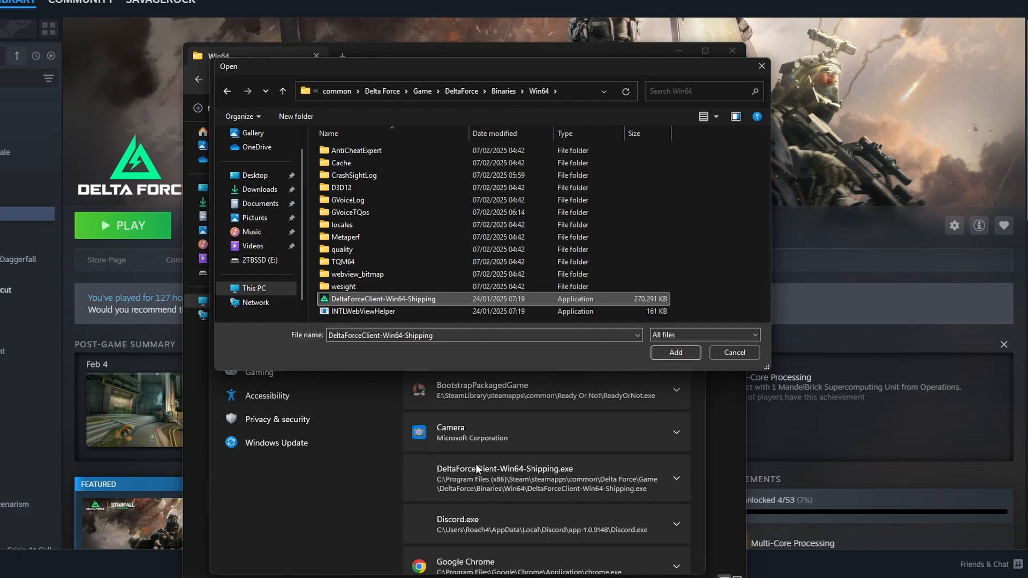
mouse_move(676, 352)
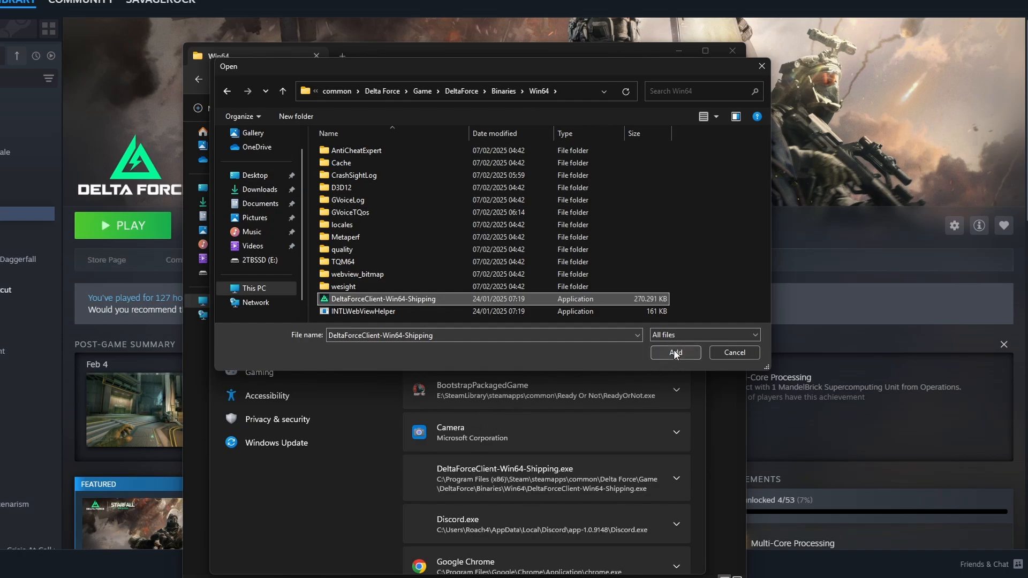
left_click(673, 353)
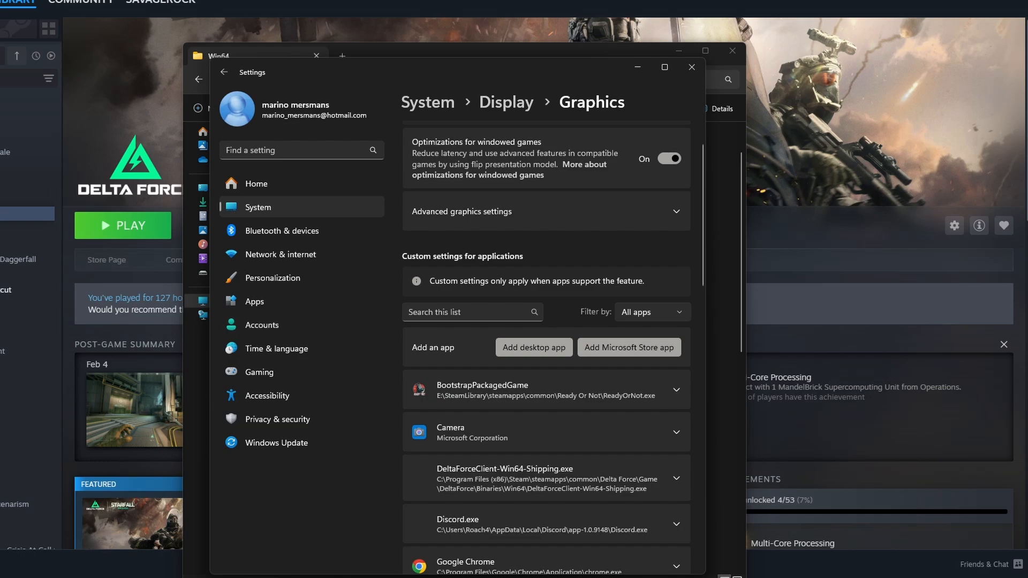
Set DeltaForceClient-Win64-Shipping.exe's GPU preference to High Performance (NVIDIA GeForce RTX 2060)
left_click(676, 477)
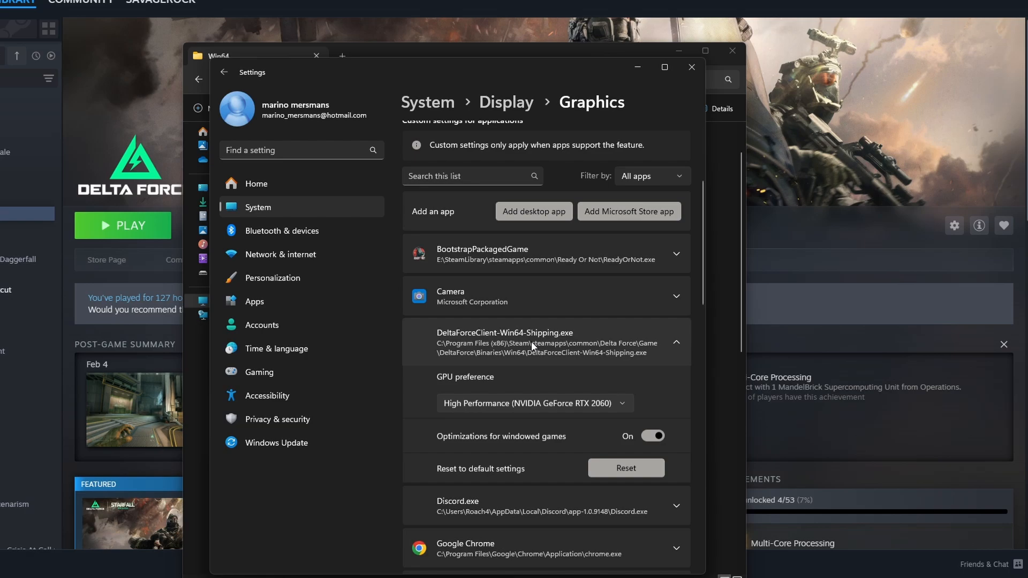
mouse_move(480, 416)
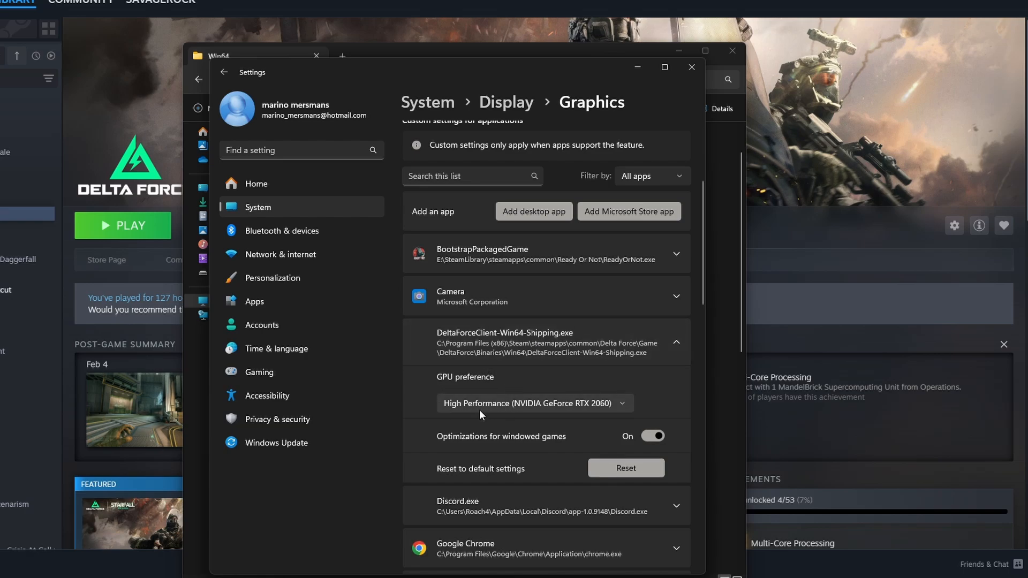
mouse_move(511, 412)
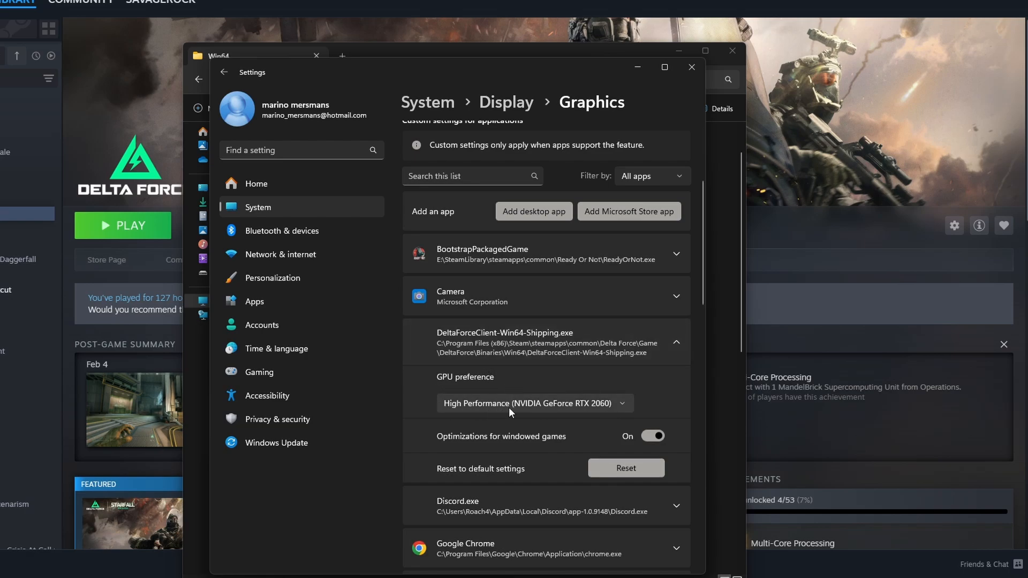
mouse_move(566, 403)
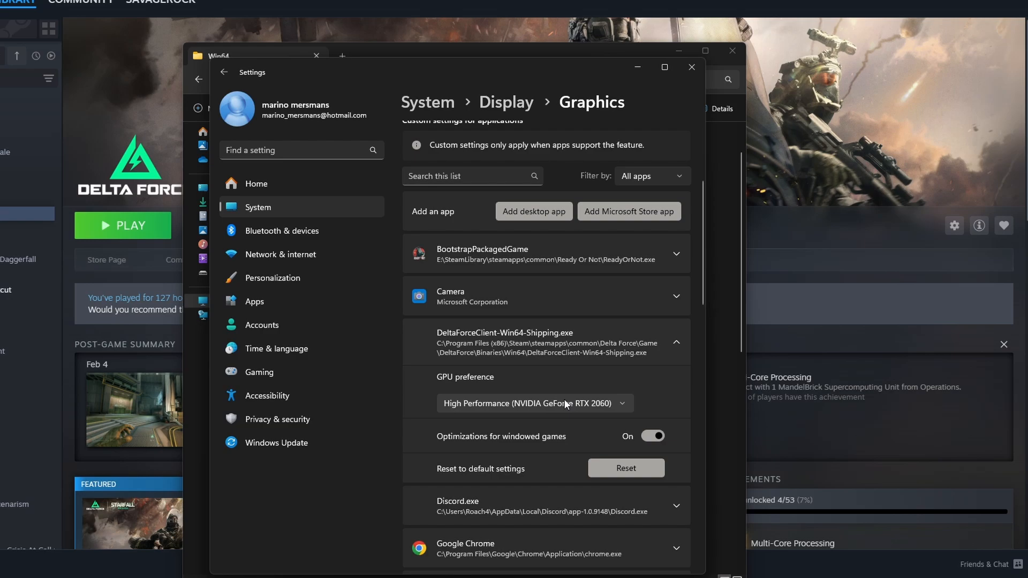
left_click(533, 404)
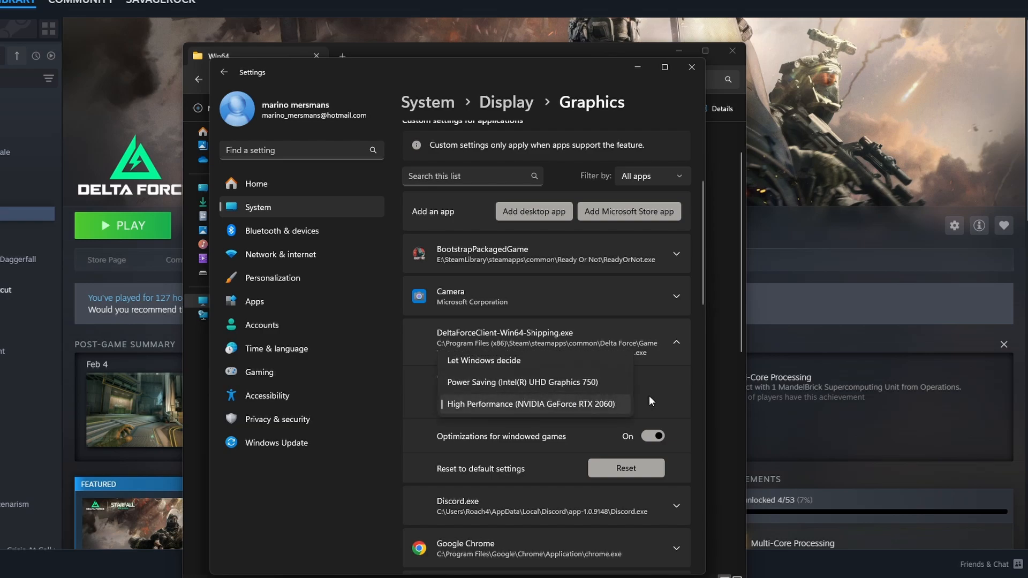
left_click(528, 403)
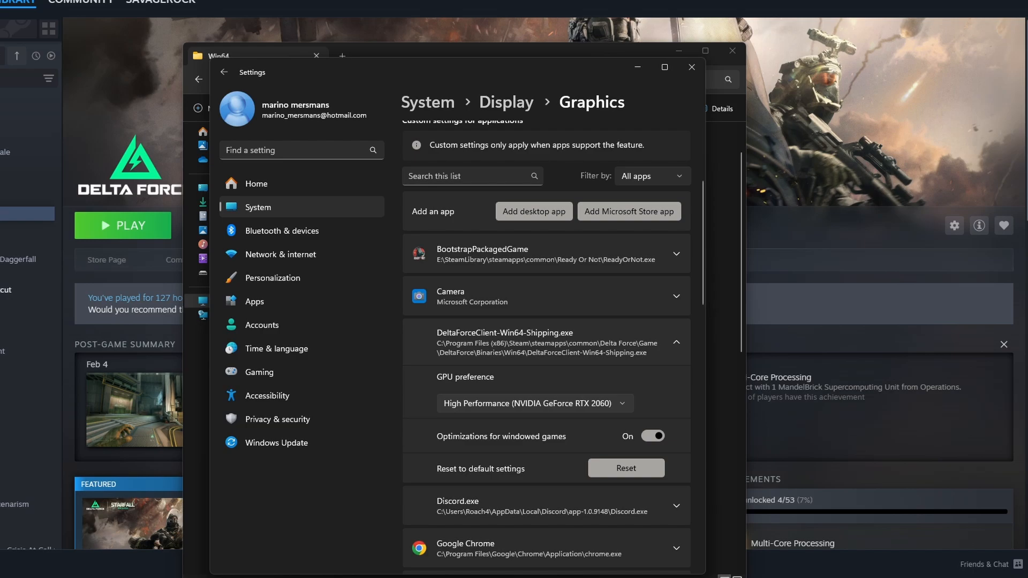
mouse_move(299, 334)
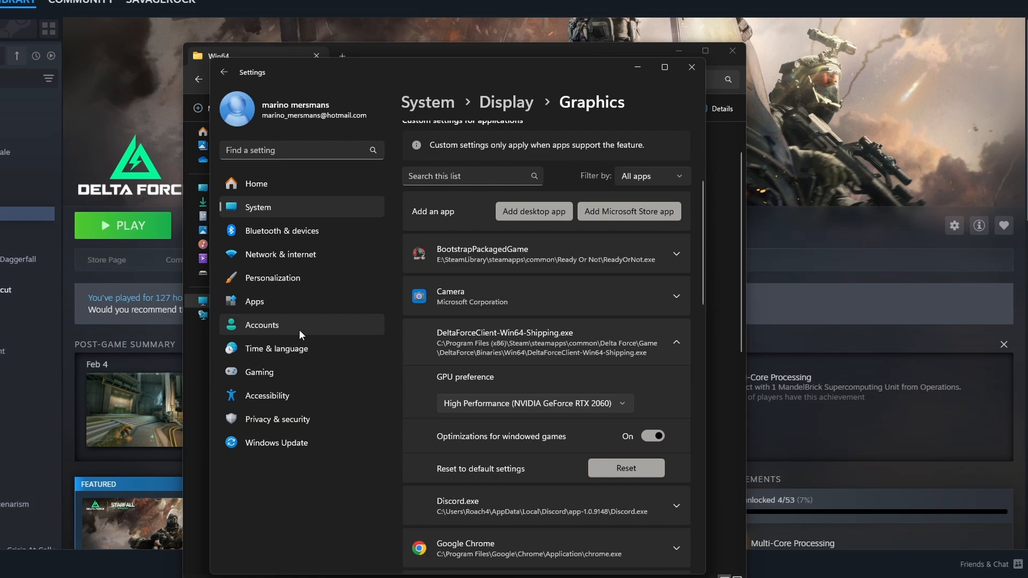
mouse_move(557, 396)
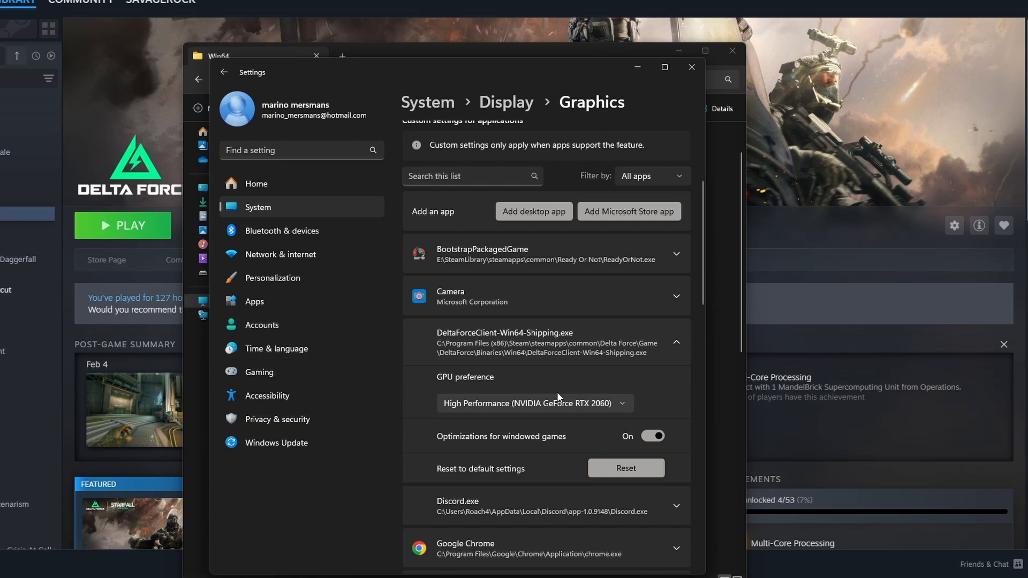
scroll("up", 3)
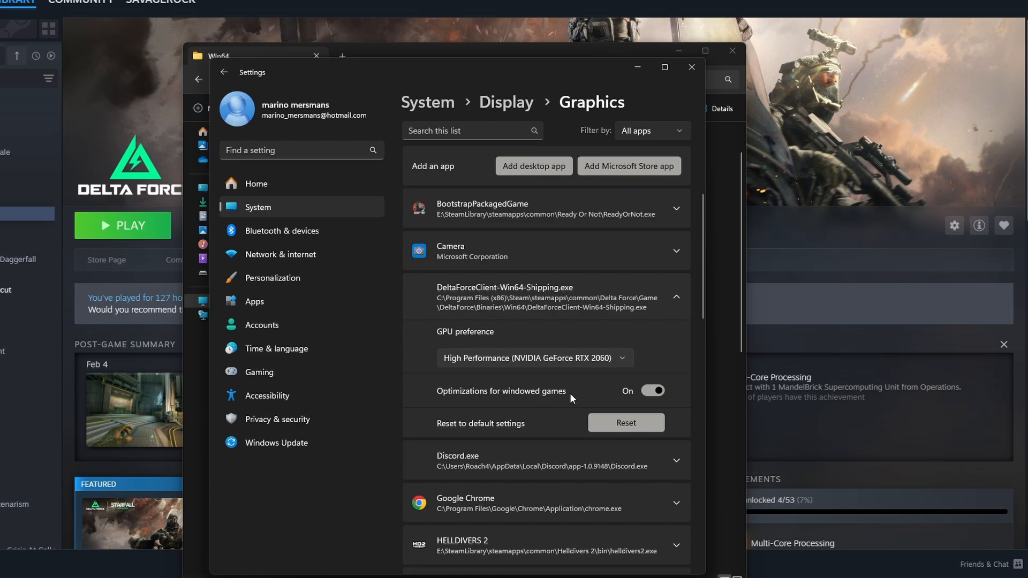
mouse_move(583, 387)
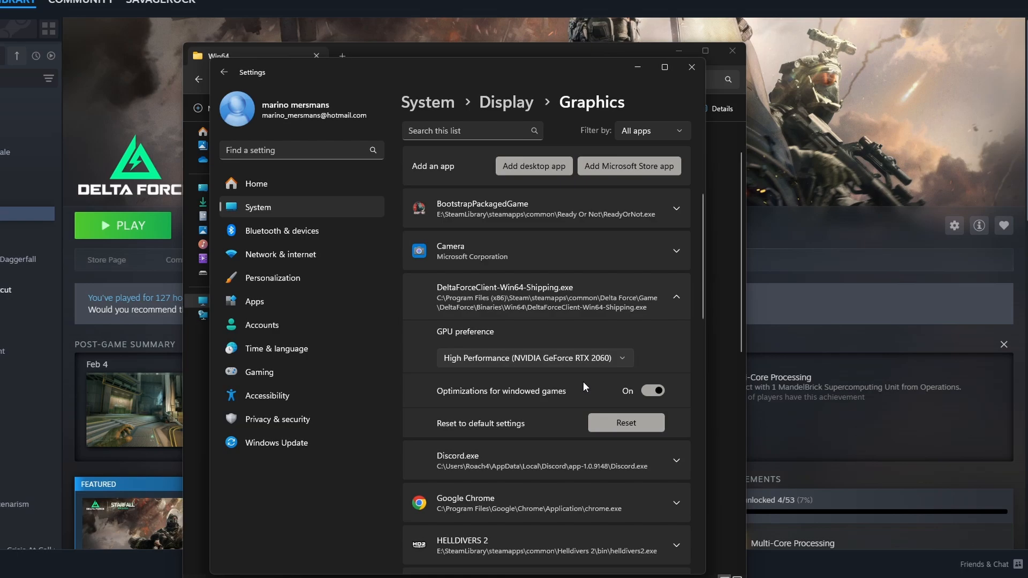